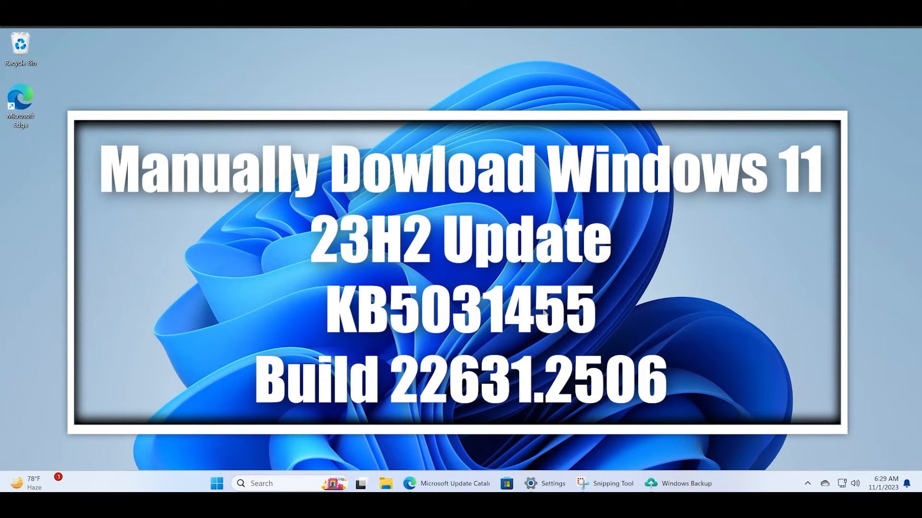
# Step: Run winver from Windows search to show version 23H2, OS Build 22631.2506
pyautogui.click(261, 483)
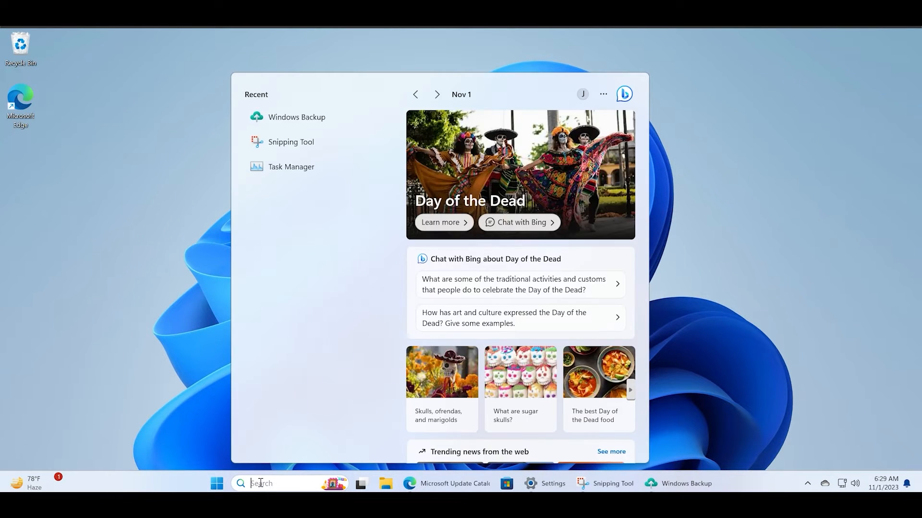
pyautogui.write('winver')
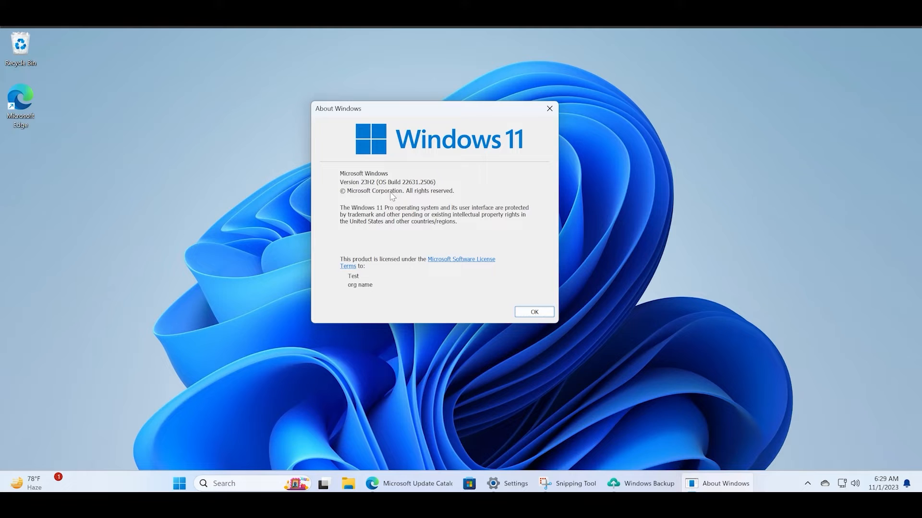
pyautogui.moveTo(408, 190)
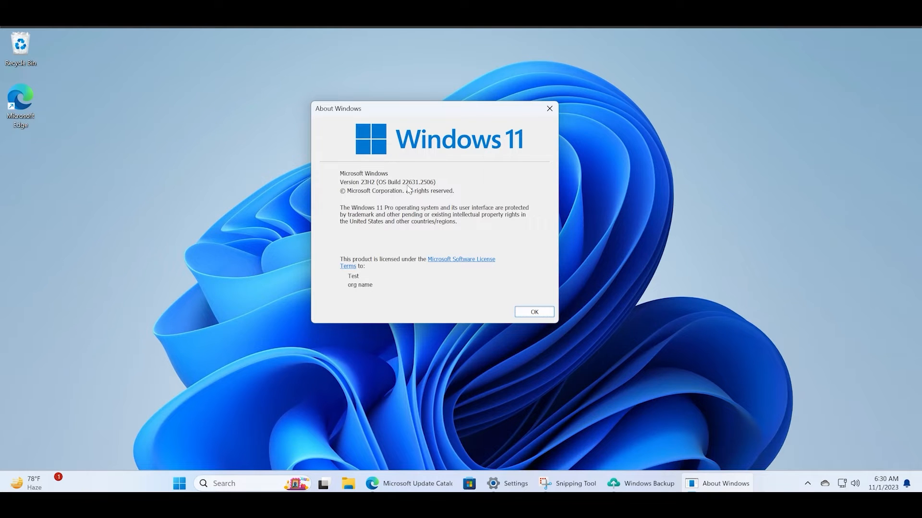
pyautogui.moveTo(562, 154)
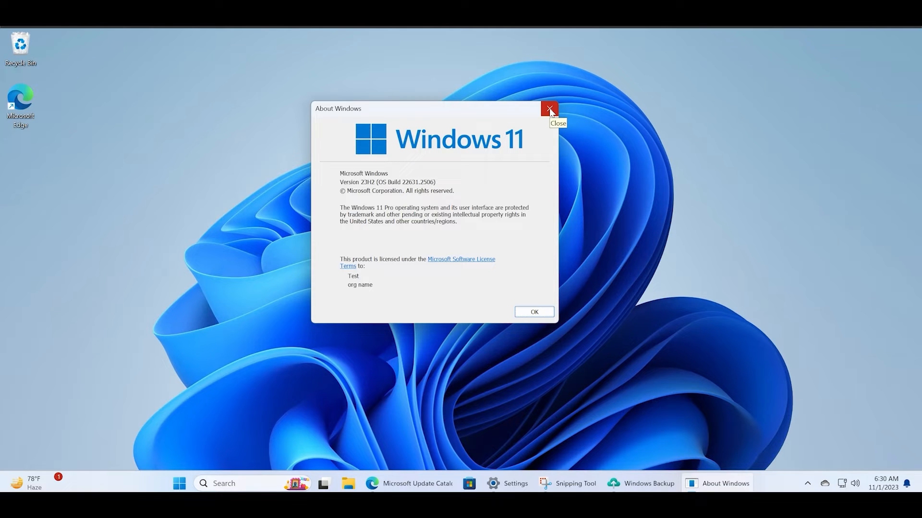
# Step: Close About Windows and return to the Update Catalog page, dismissing Edge's feedback prompt
pyautogui.click(549, 108)
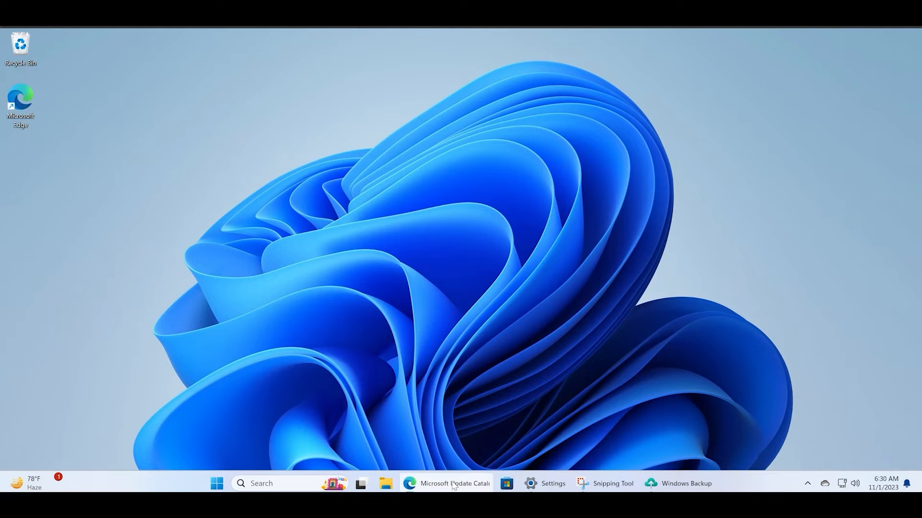
pyautogui.click(446, 484)
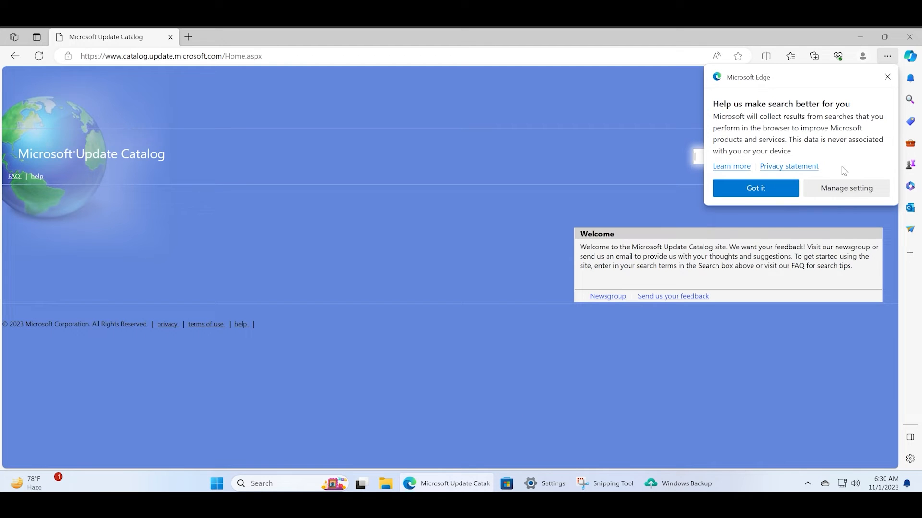
pyautogui.click(755, 188)
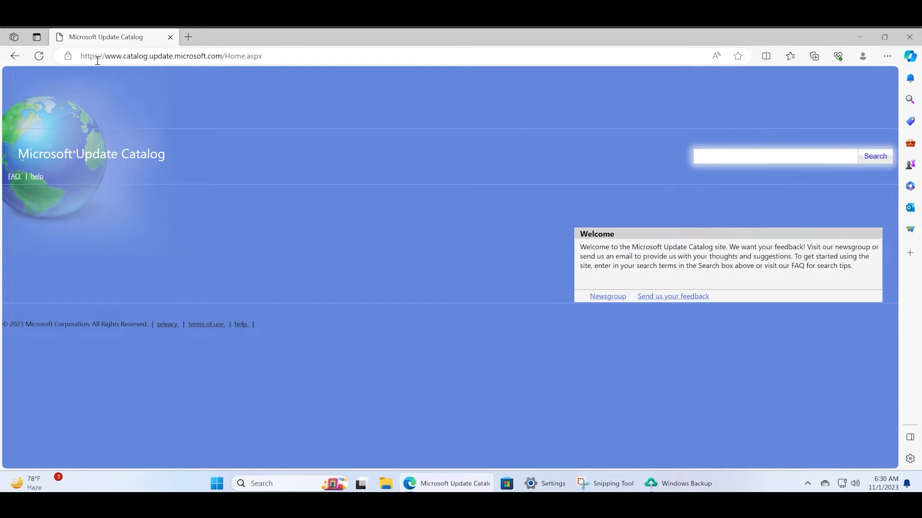
pyautogui.click(170, 56)
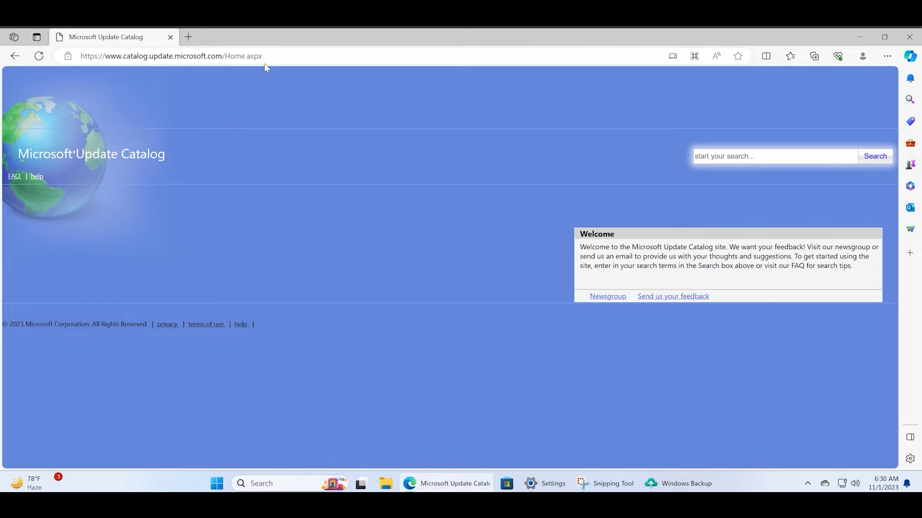
# Step: Search the catalog for KB5031455
pyautogui.click(773, 156)
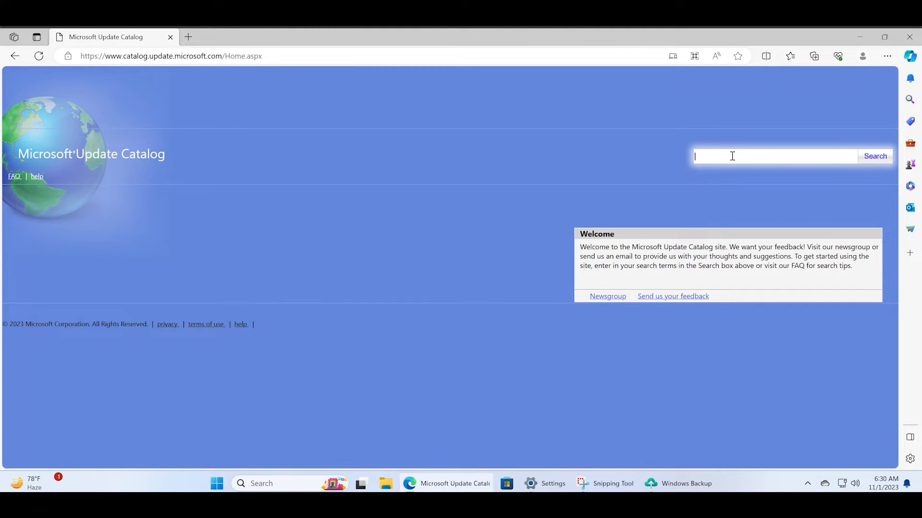
pyautogui.write('KB5031455')
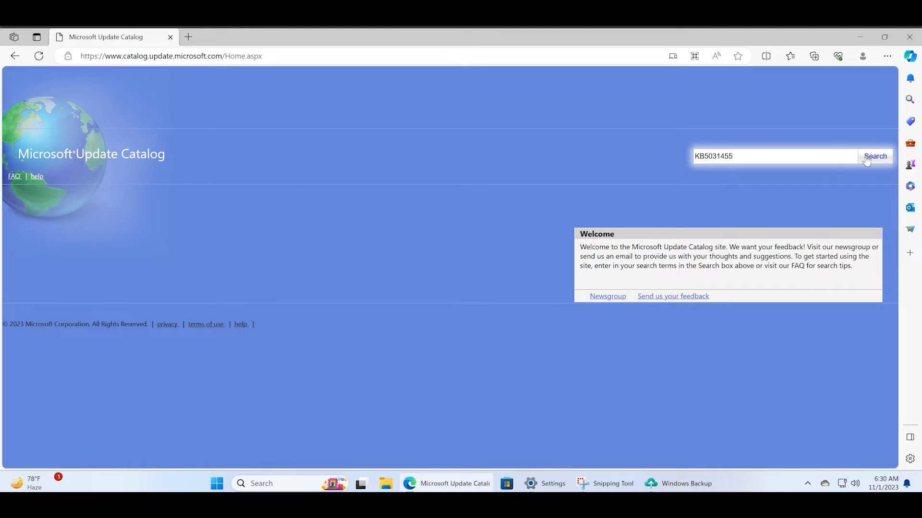
pyautogui.click(874, 156)
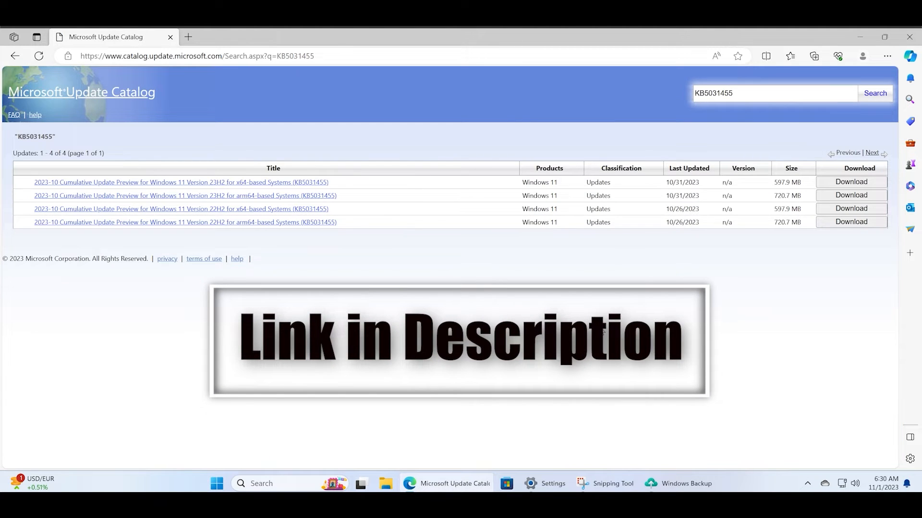
pyautogui.moveTo(447, 209)
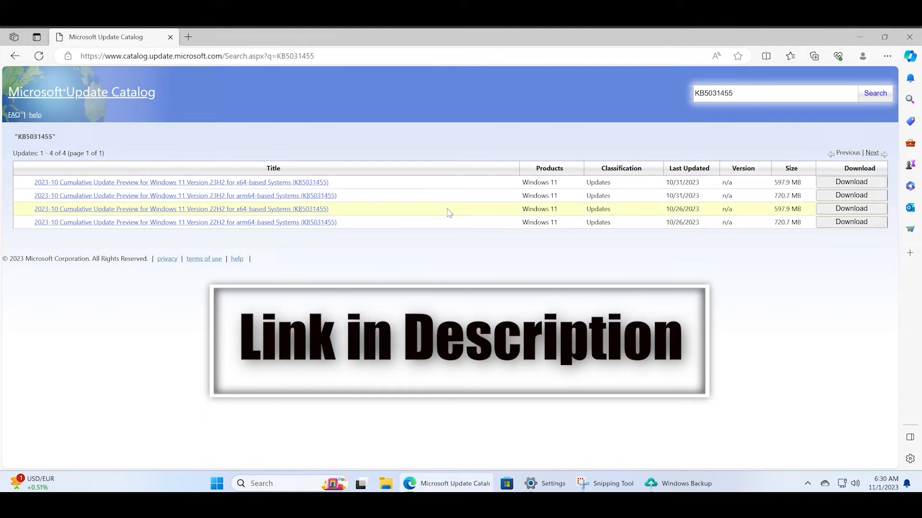
pyautogui.moveTo(205, 243)
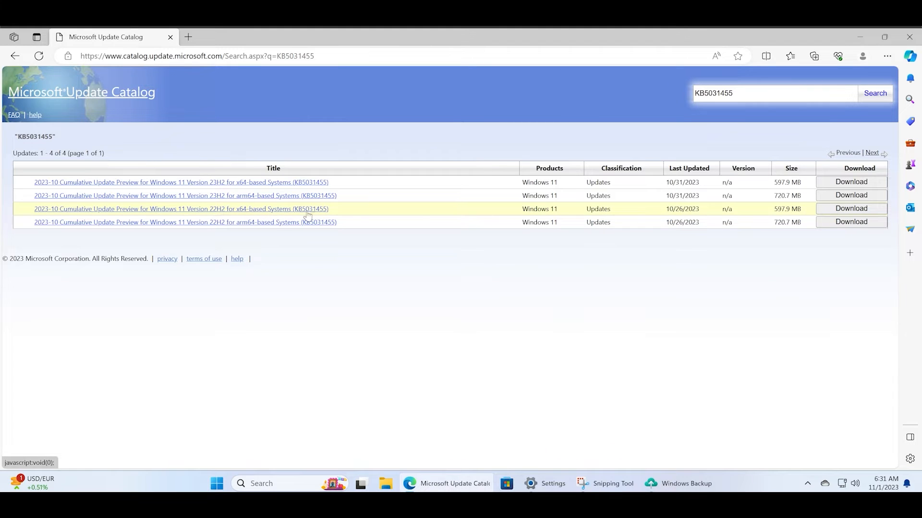
pyautogui.moveTo(197, 183)
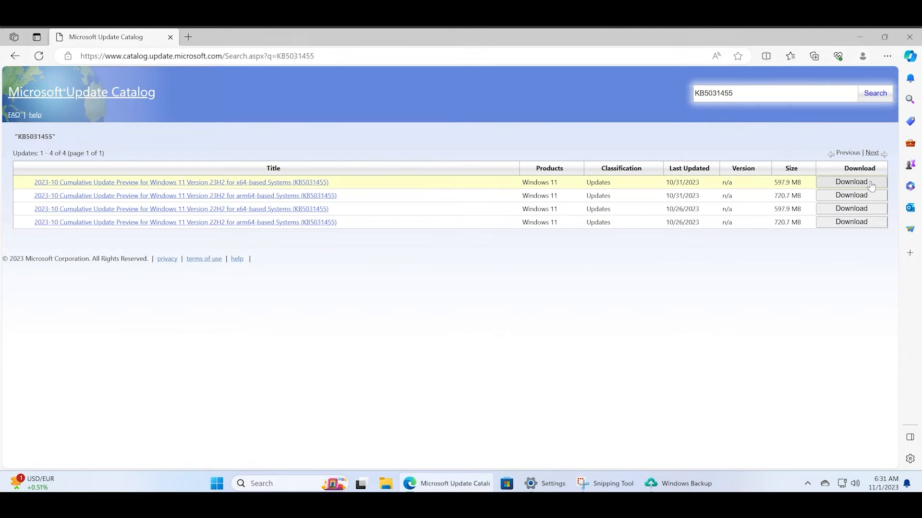
# Step: Open the download window for the Windows 11 23H2 x64 KB5031455 row
pyautogui.click(850, 182)
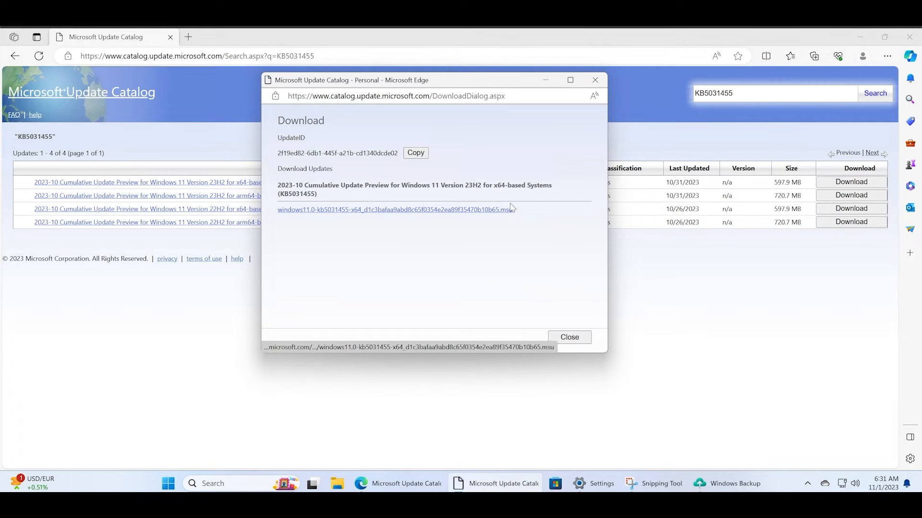
# Step: Download the KB5031455 23H2 x64 .msu file and check it in Edge's Downloads flyout
pyautogui.click(395, 210)
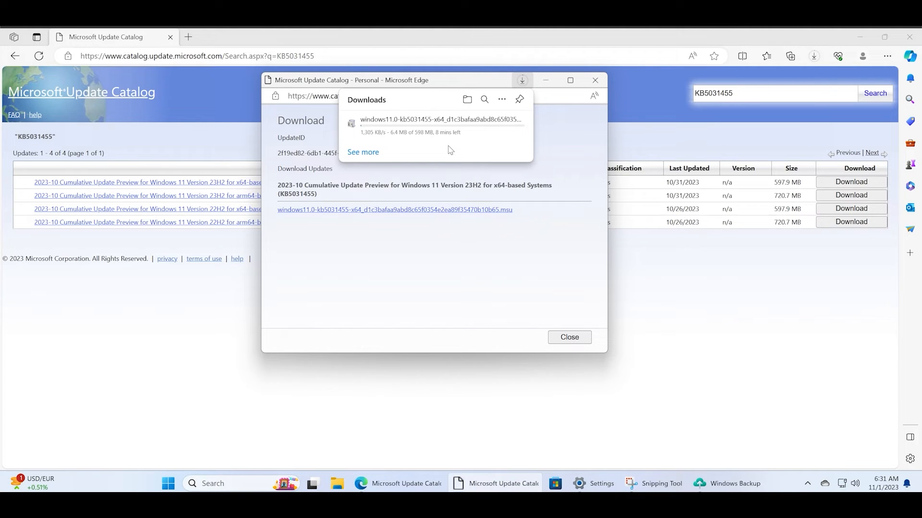
pyautogui.moveTo(482, 159)
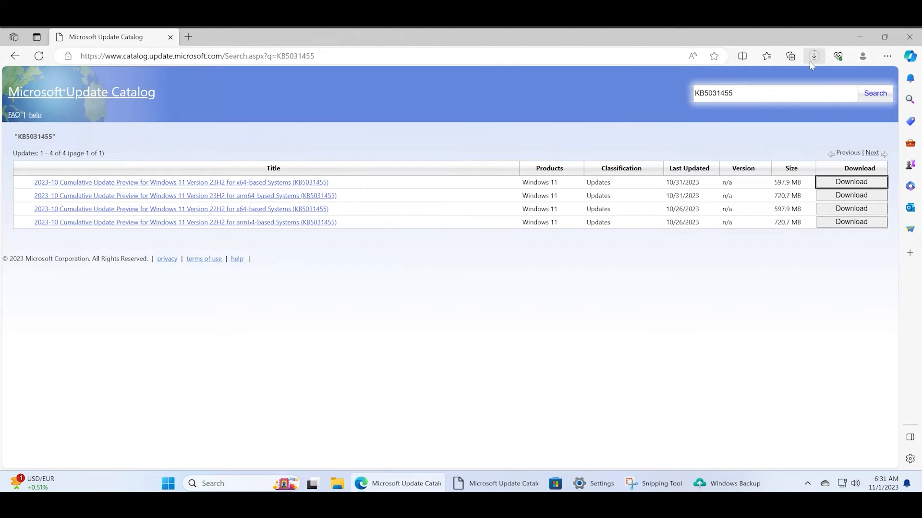
pyautogui.click(814, 55)
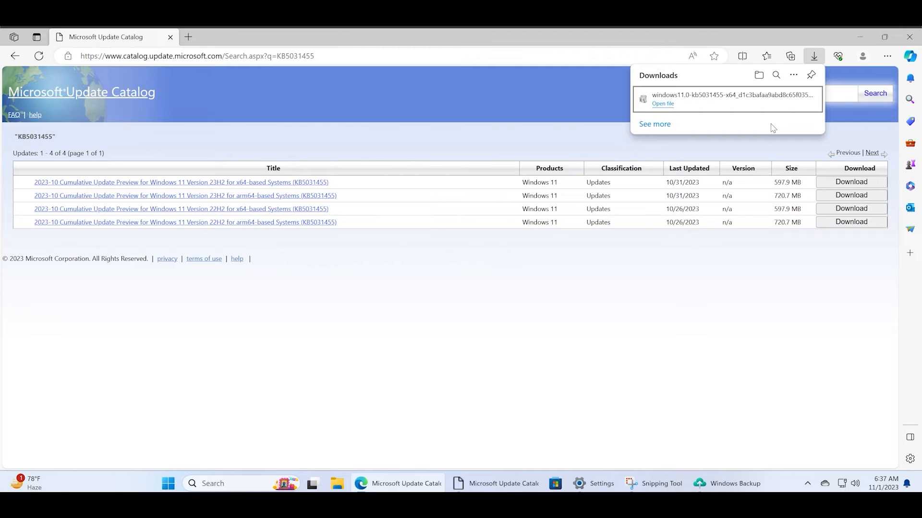
pyautogui.moveTo(777, 109)
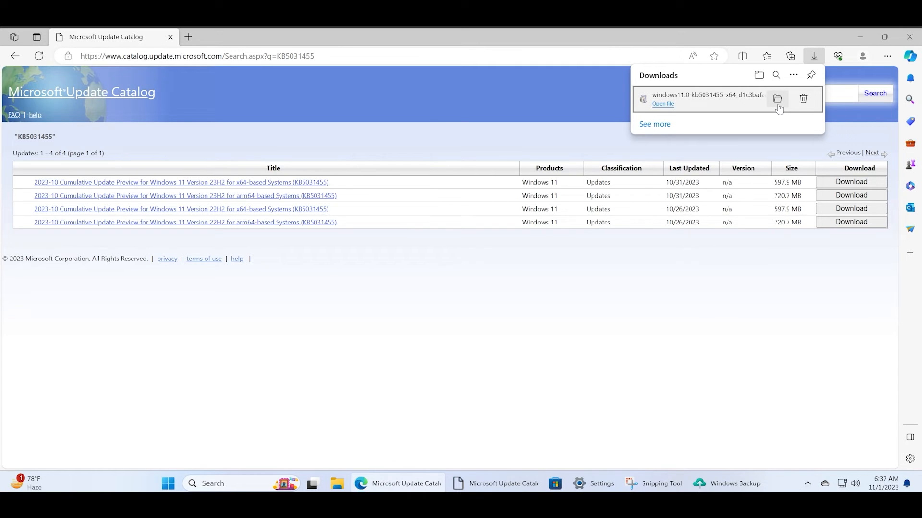
# Step: Run the downloaded KB5031455 .msu from File Explorer and dismiss the already-installed notice
pyautogui.click(777, 98)
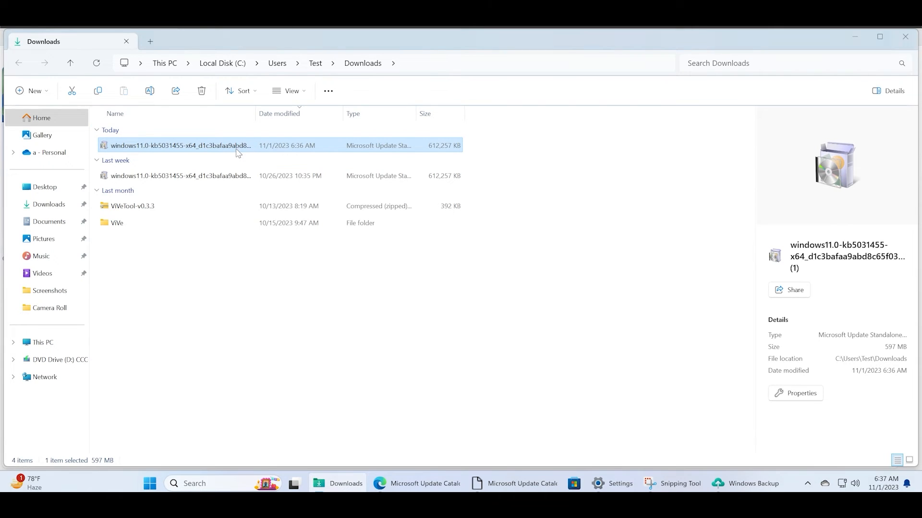
pyautogui.doubleClick(179, 145)
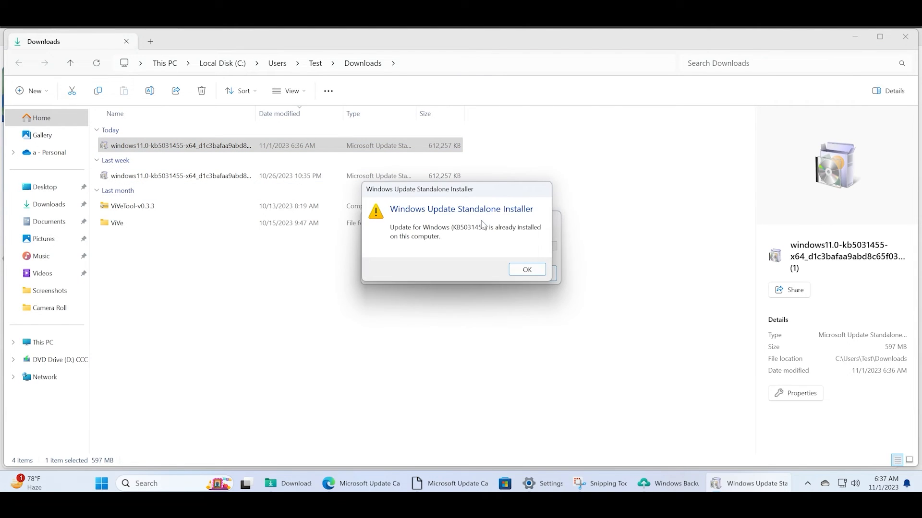
pyautogui.moveTo(556, 269)
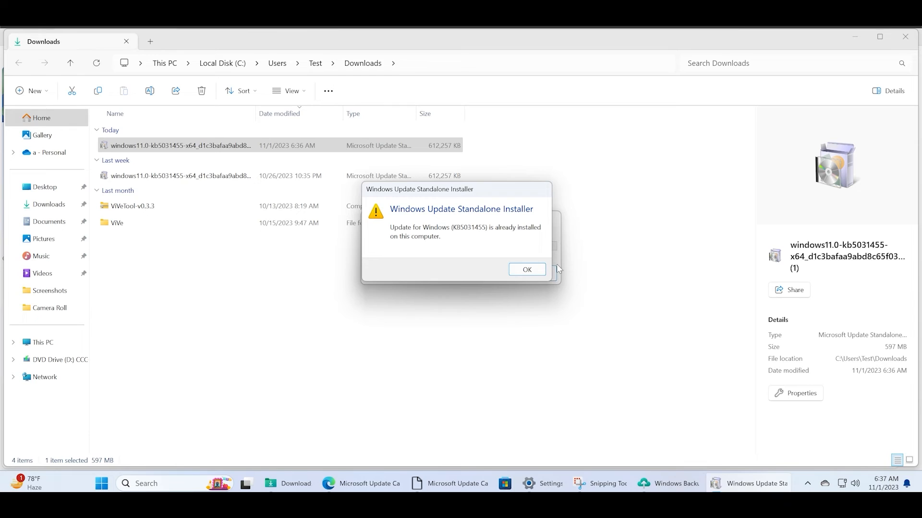
pyautogui.moveTo(550, 270)
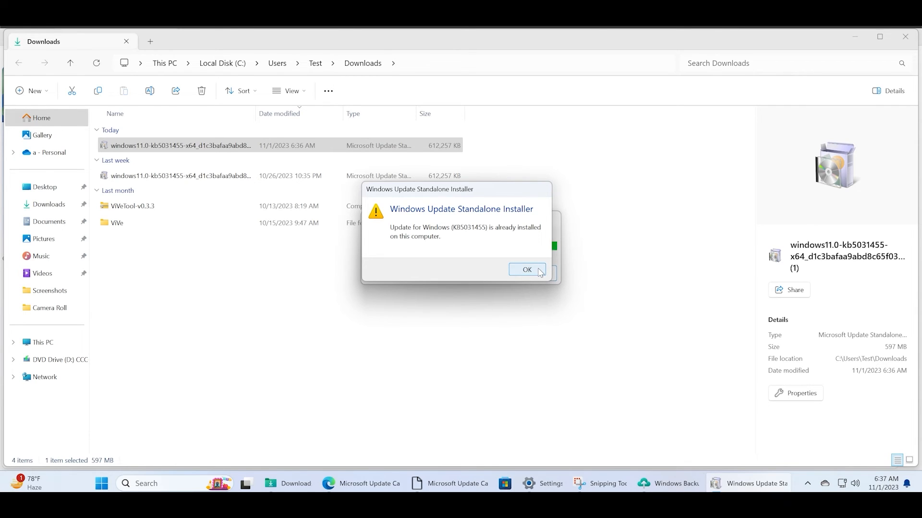
pyautogui.click(525, 270)
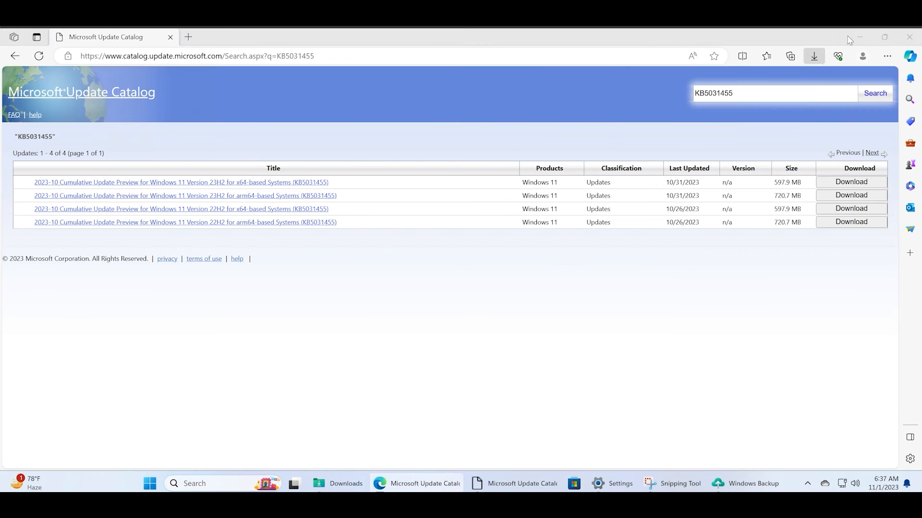
# Step: Minimize the Edge window to reveal the desktop
pyautogui.click(858, 37)
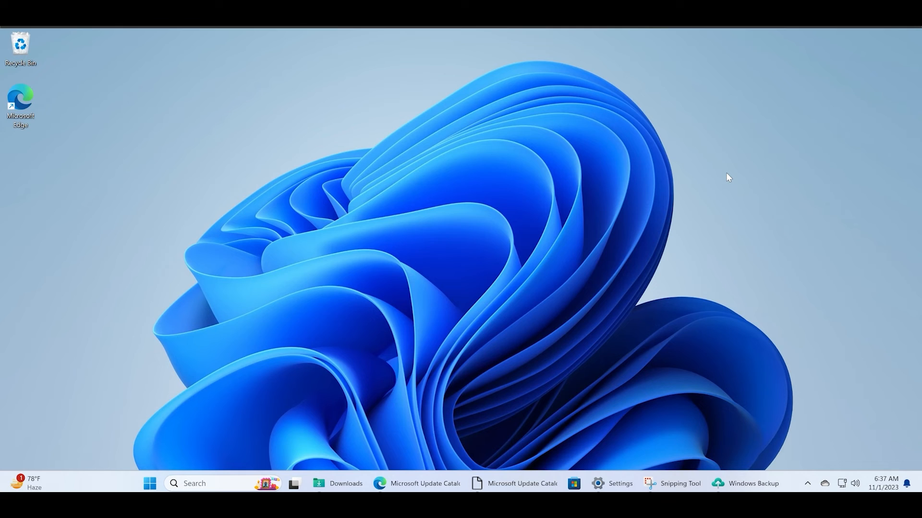
pyautogui.moveTo(582, 296)
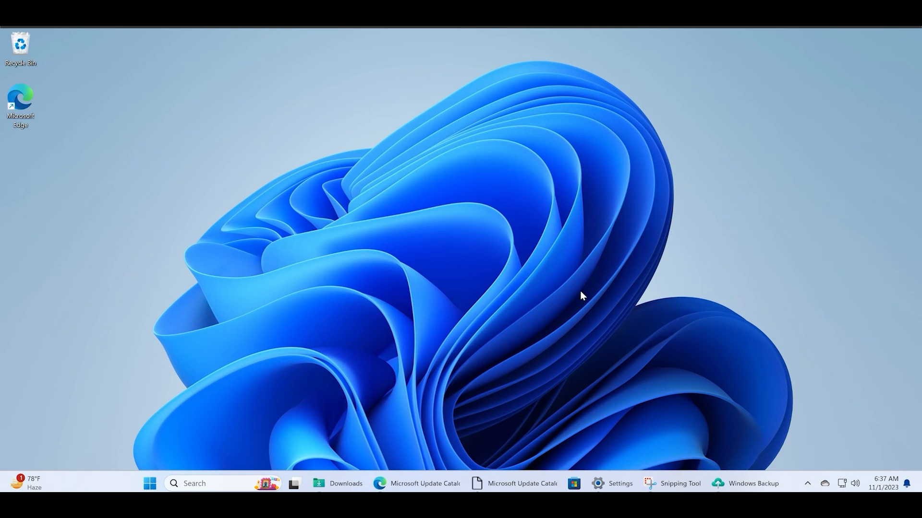
pyautogui.moveTo(552, 303)
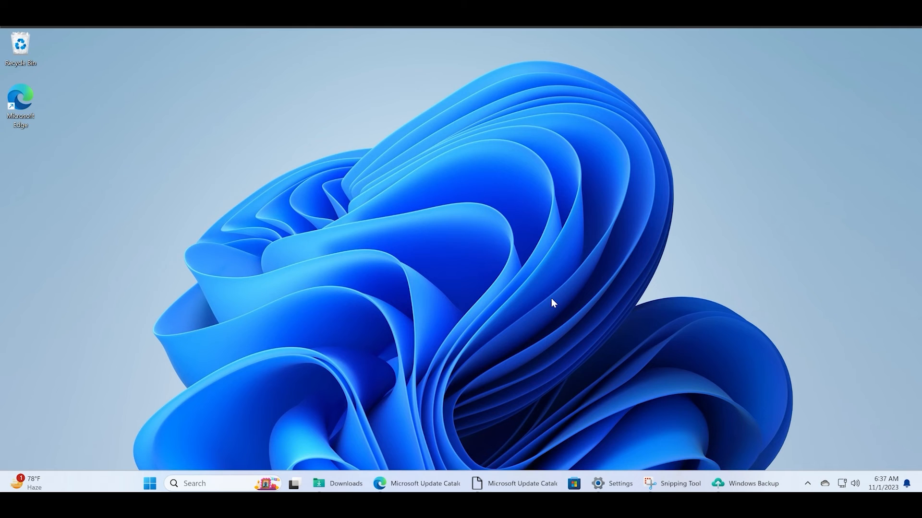
pyautogui.moveTo(596, 319)
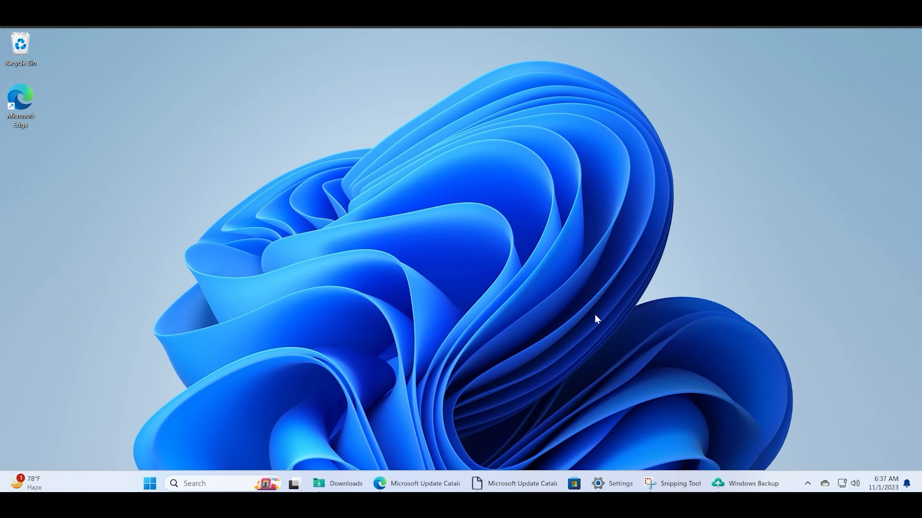
pyautogui.moveTo(686, 299)
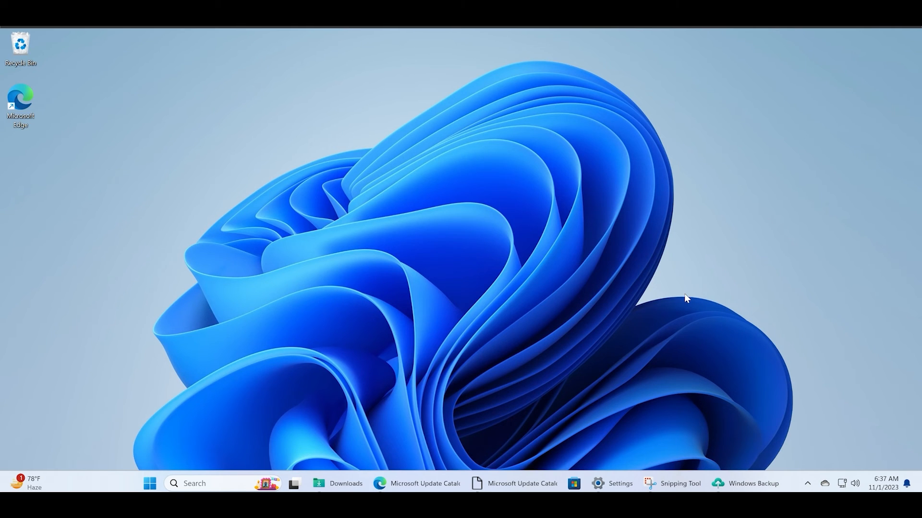
pyautogui.moveTo(668, 290)
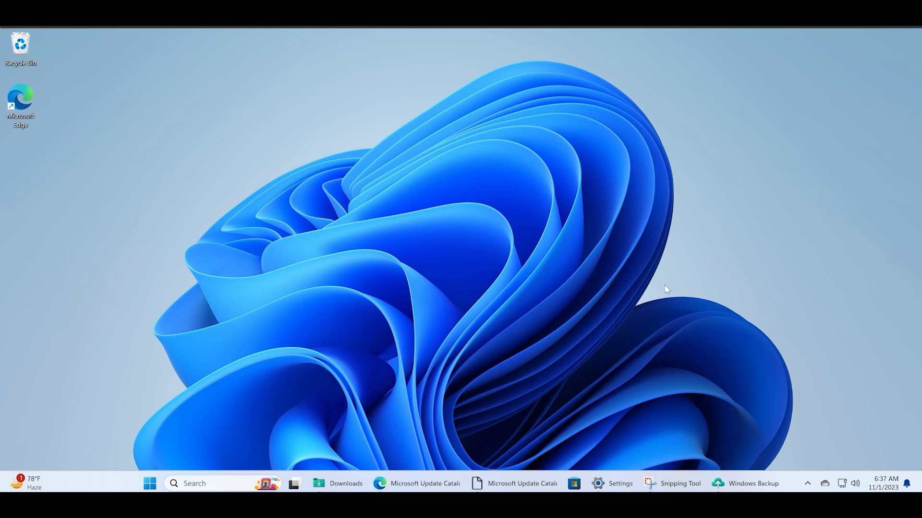
pyautogui.moveTo(793, 419)
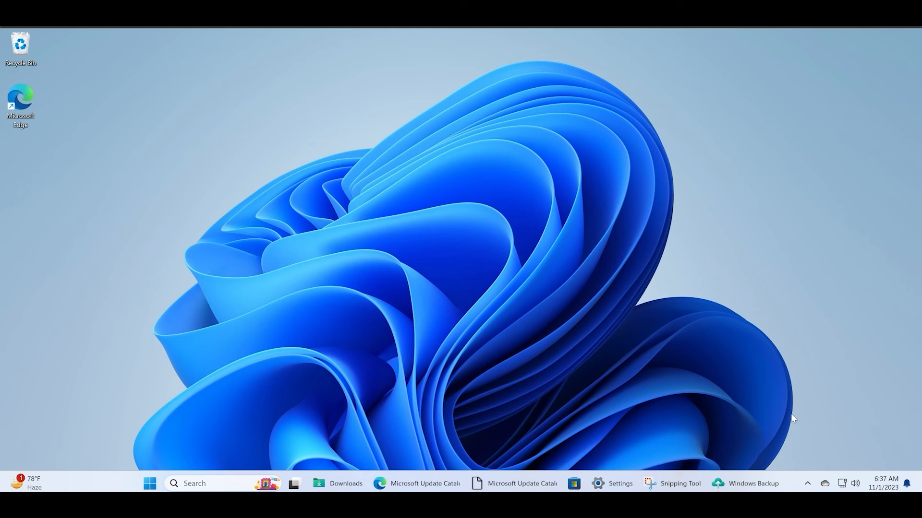
pyautogui.click(746, 483)
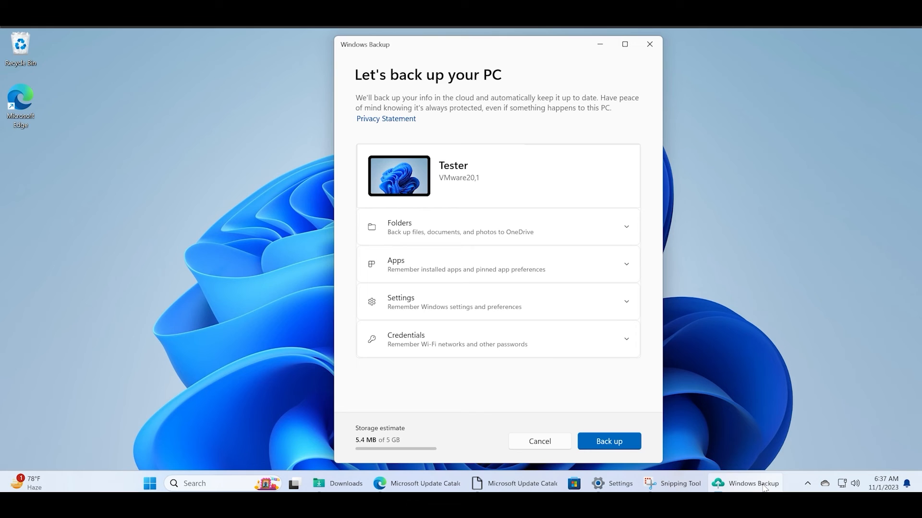
pyautogui.click(679, 484)
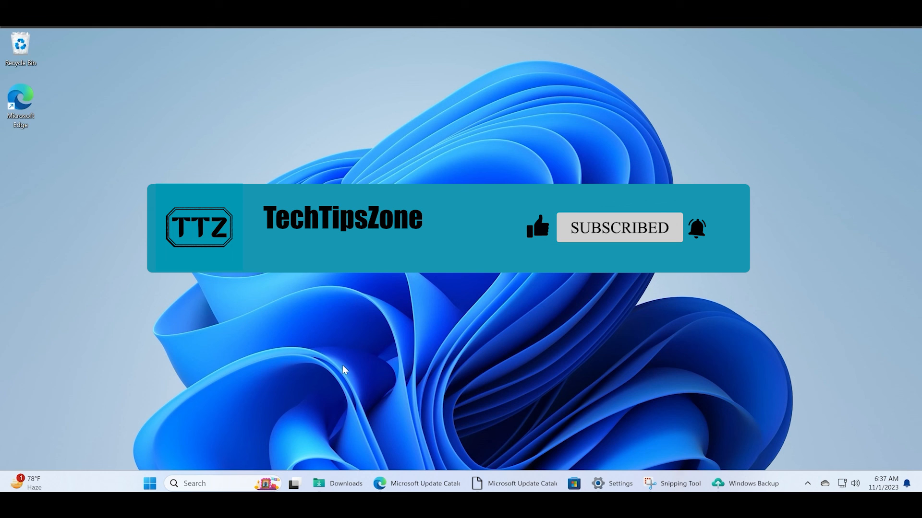
pyautogui.moveTo(654, 288)
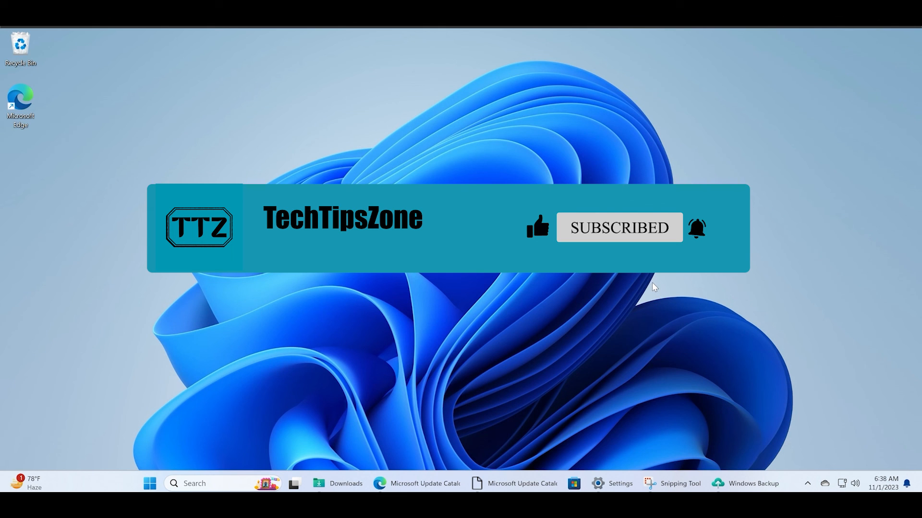